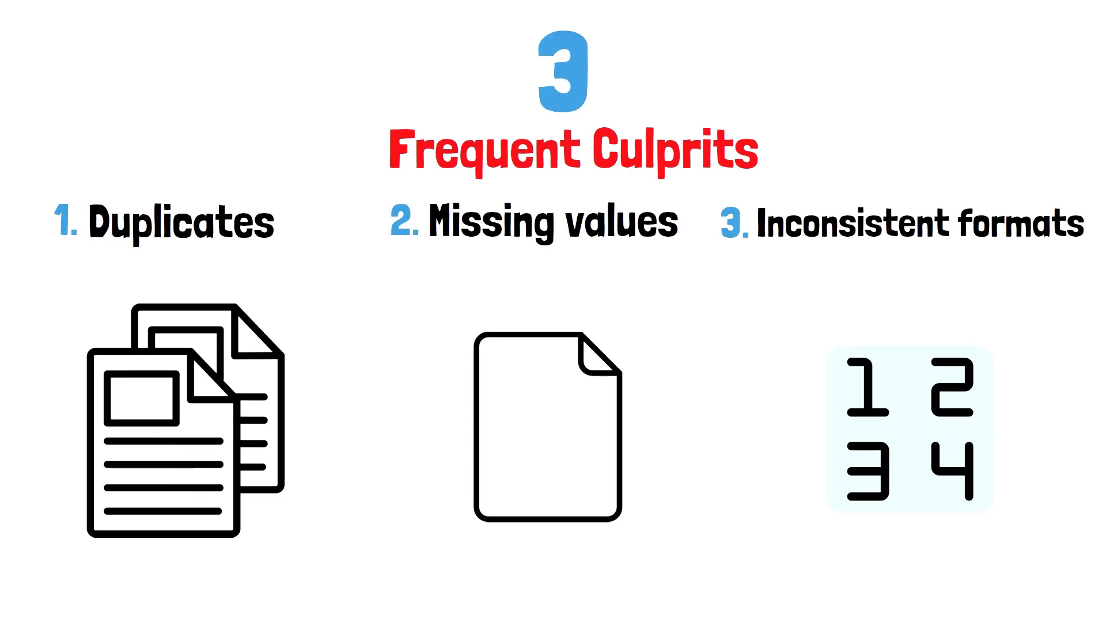
scroll(down, 3)
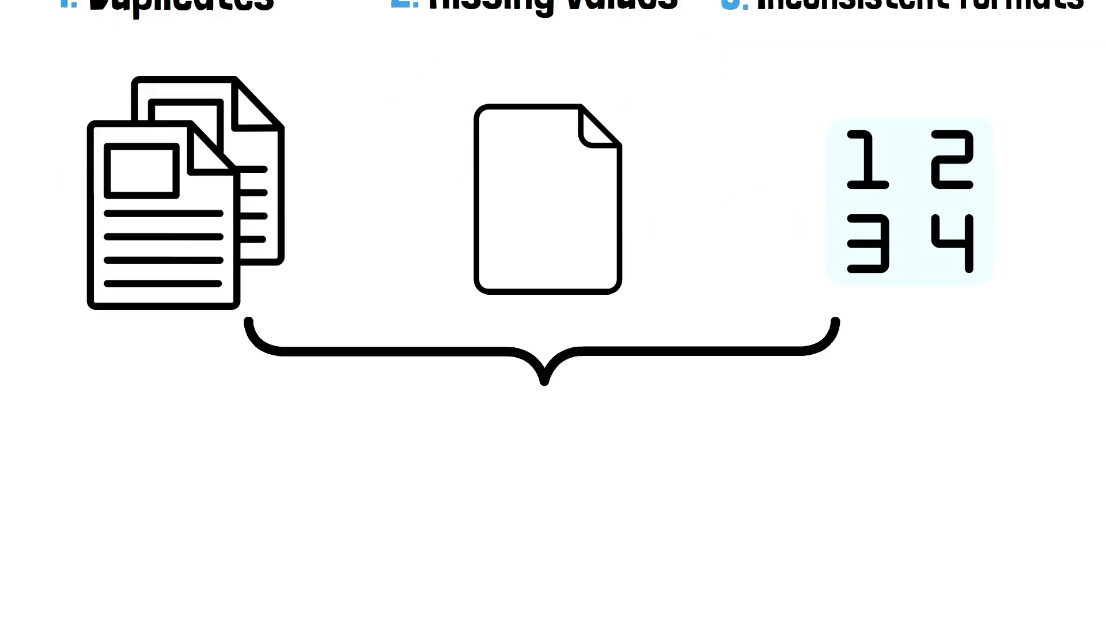